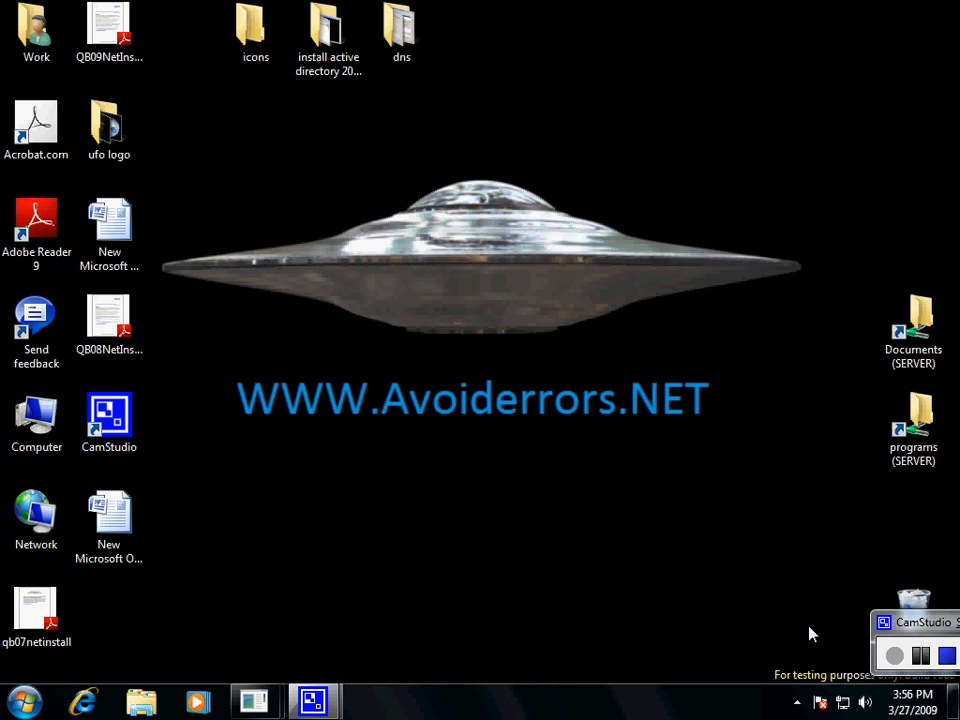
{"action": "mouse_move", "coordinate": [572, 556]}
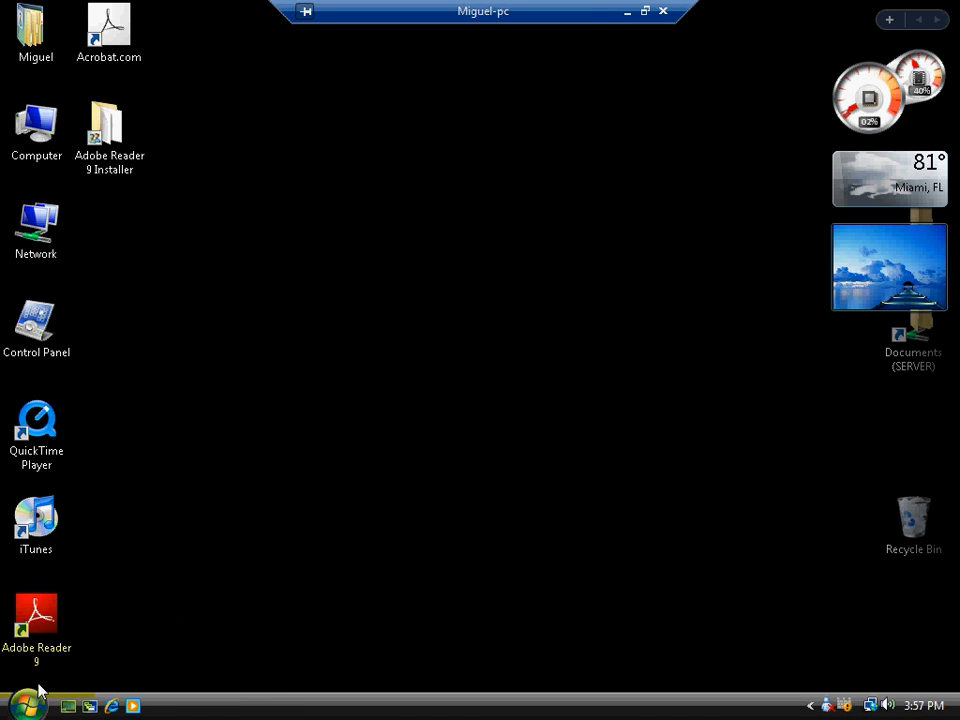
{"action": "left_click", "coordinate": [28, 704]}
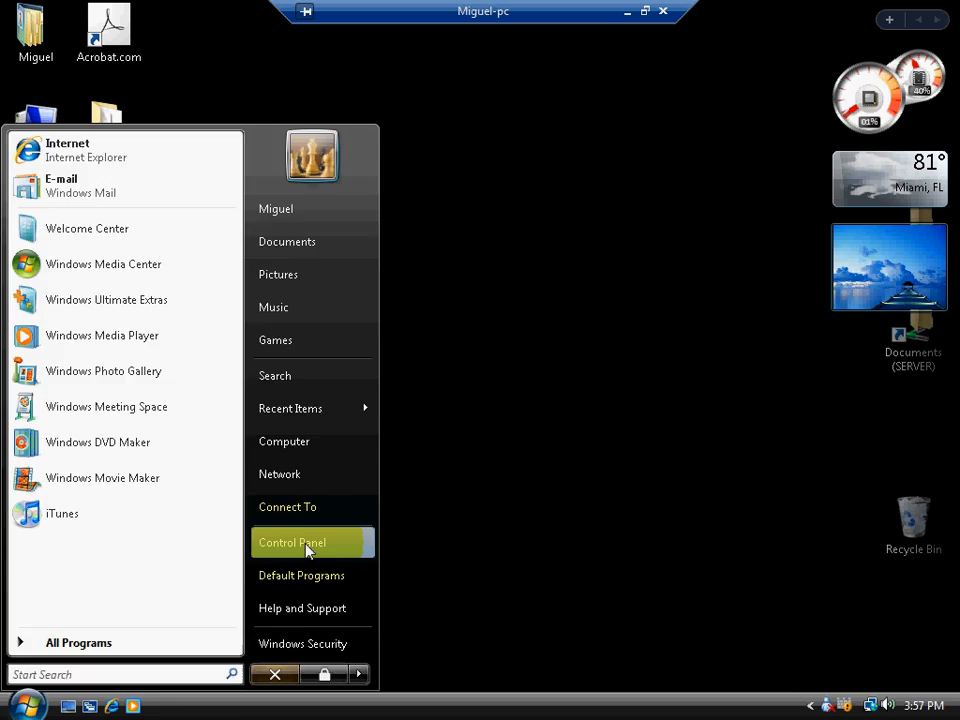
{"action": "left_click", "coordinate": [292, 542]}
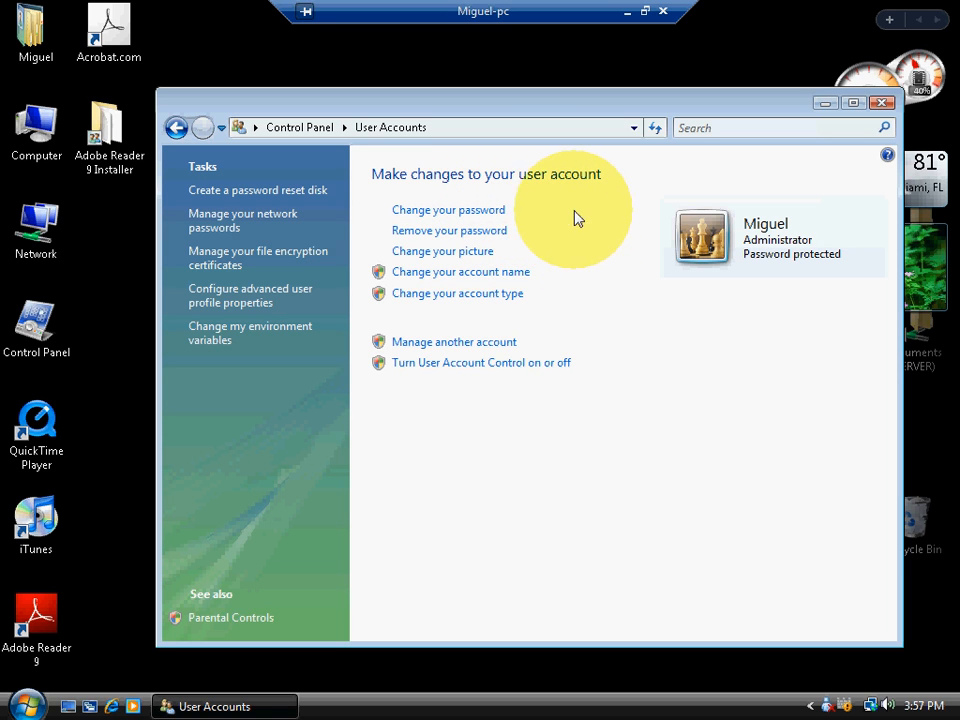
{"action": "mouse_move", "coordinate": [644, 244]}
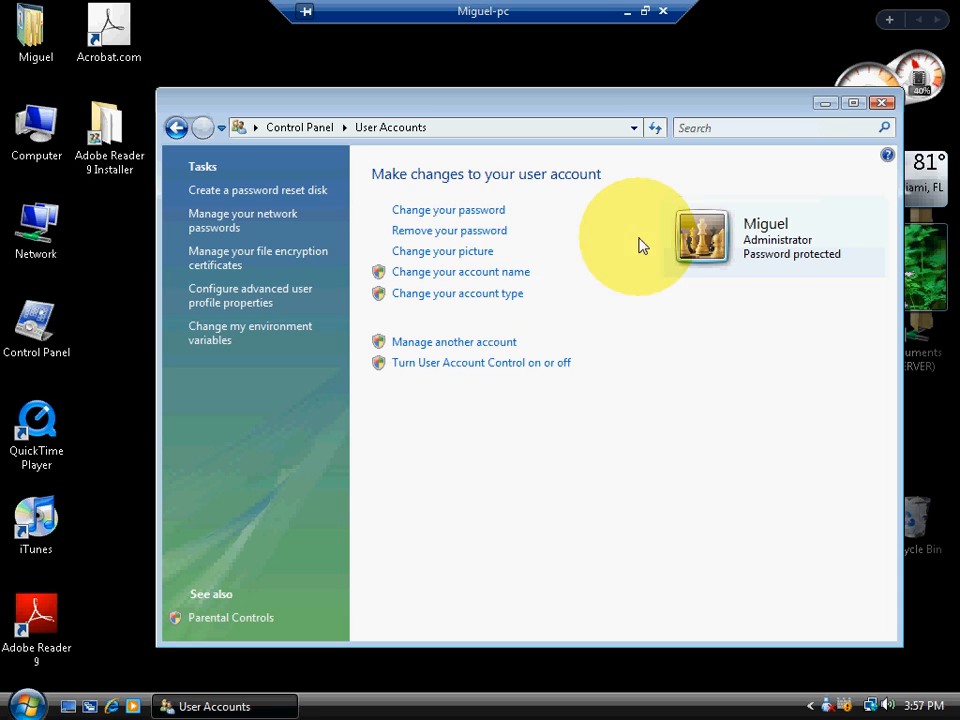
{"action": "mouse_move", "coordinate": [536, 224]}
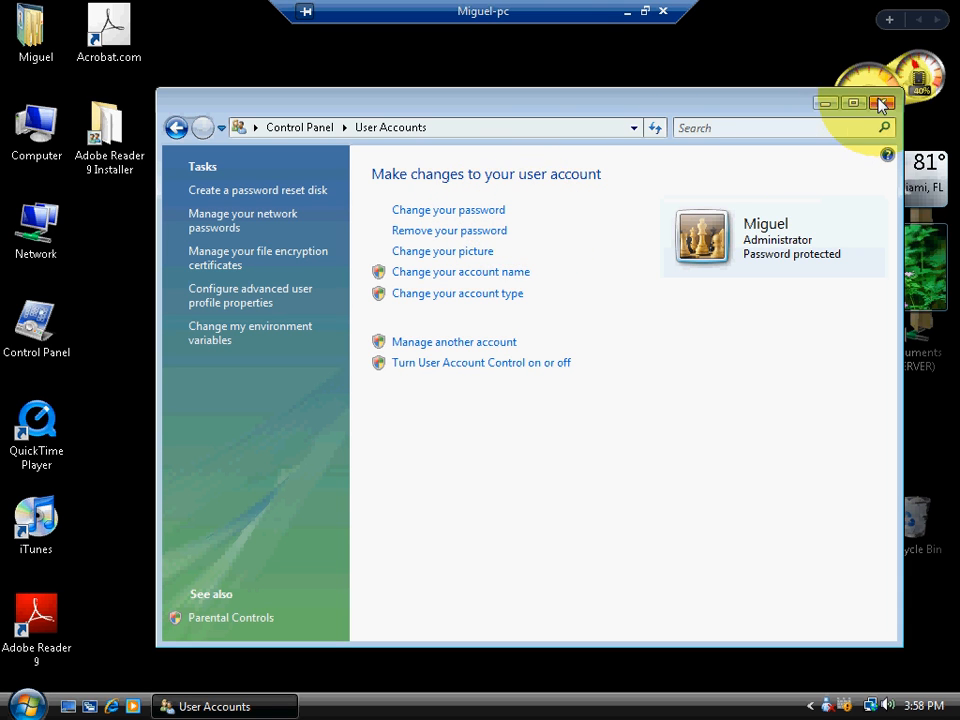
{"action": "left_click", "coordinate": [880, 104]}
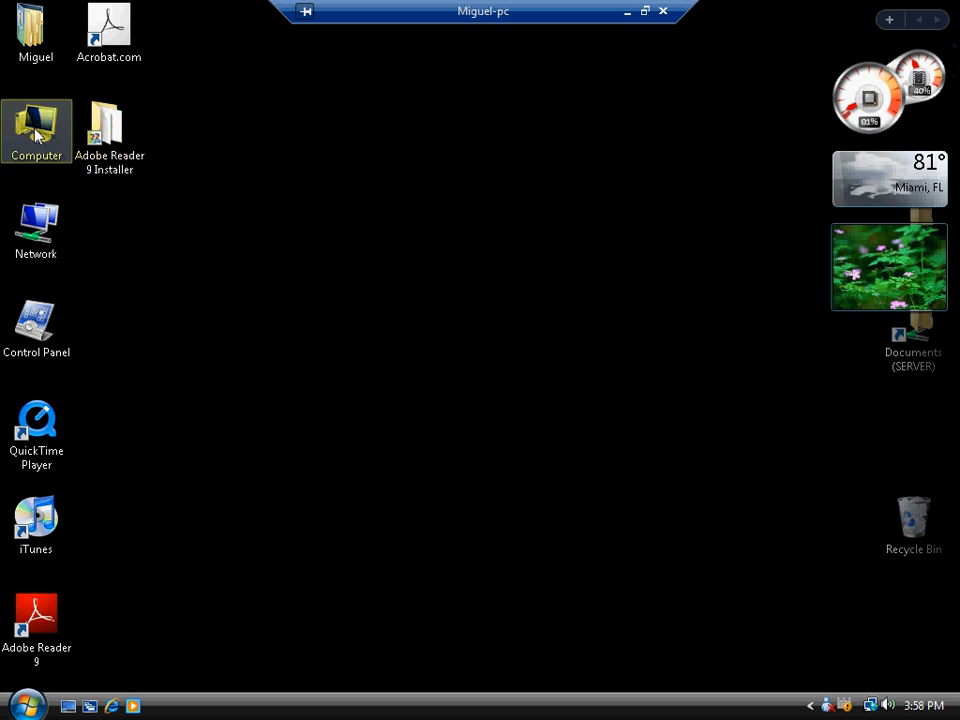
Step: From Computer's Properties, reach the Remote settings with Remote Desktop allowed and show its users list
{"action": "right_click", "coordinate": [36, 124]}
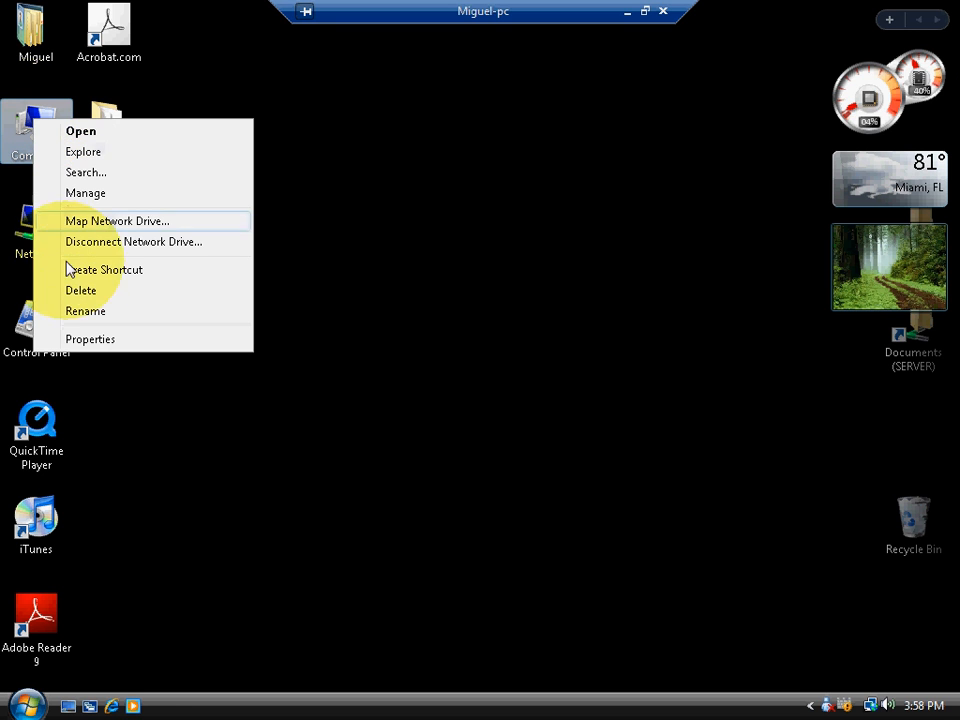
{"action": "left_click", "coordinate": [90, 340]}
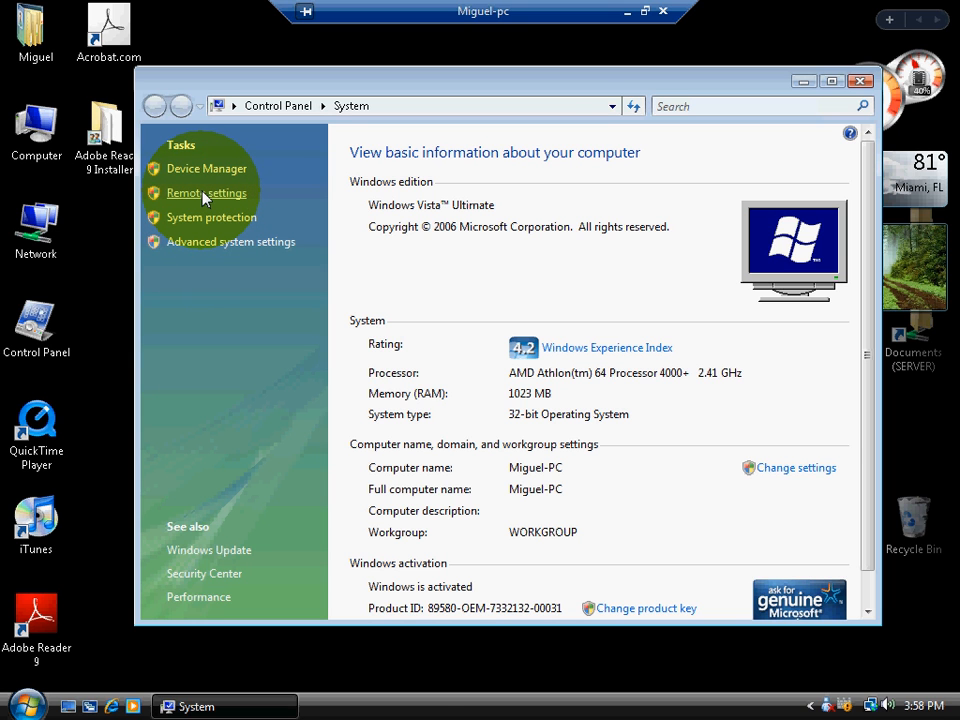
{"action": "left_click", "coordinate": [206, 192]}
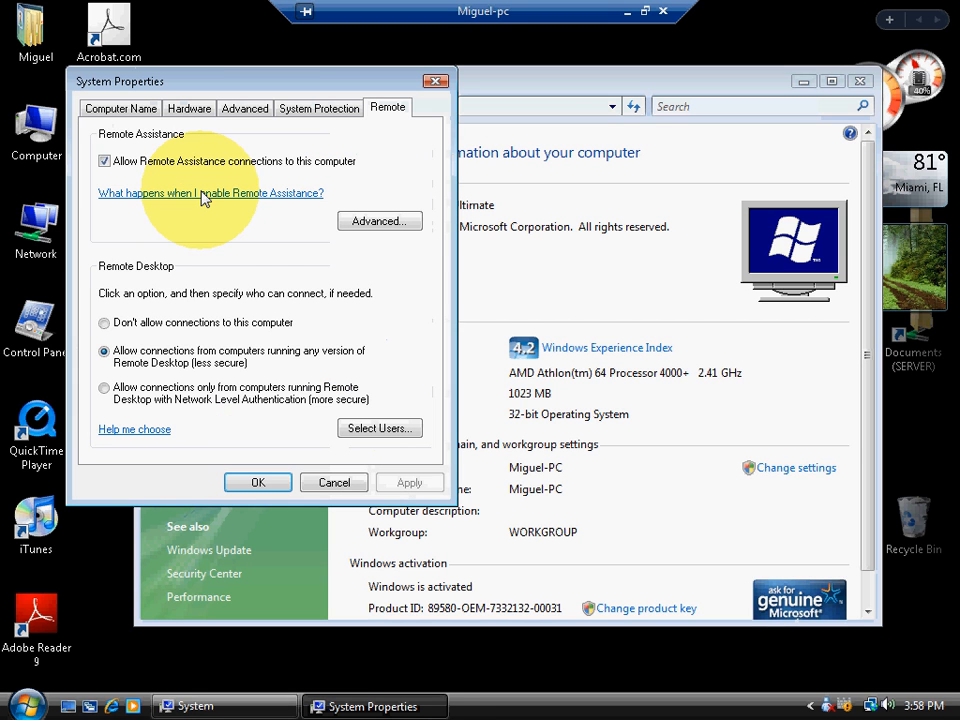
{"action": "mouse_move", "coordinate": [184, 364]}
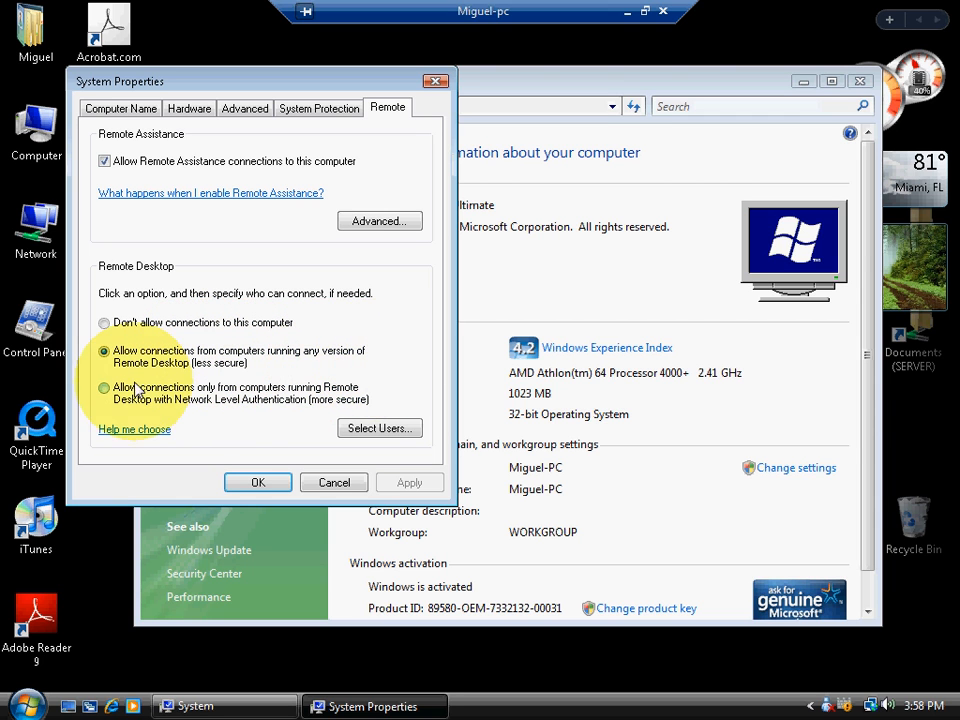
{"action": "left_click", "coordinate": [380, 428]}
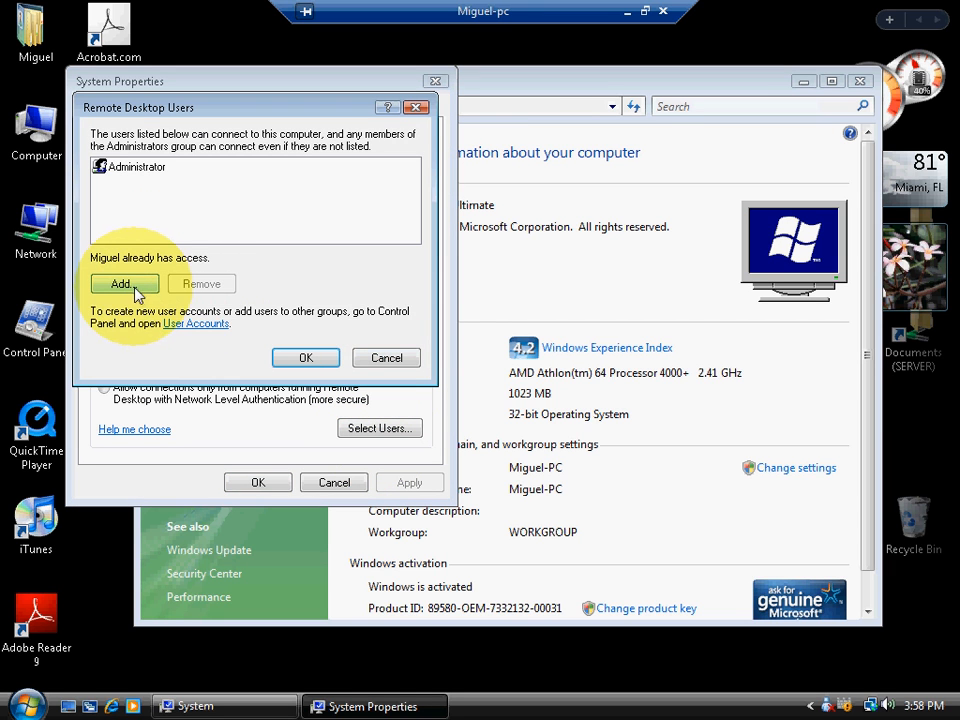
Step: Search all accounts on MIGUEL-PC, choose Administrator, then cancel out of the remote users dialogs
{"action": "left_click", "coordinate": [124, 284]}
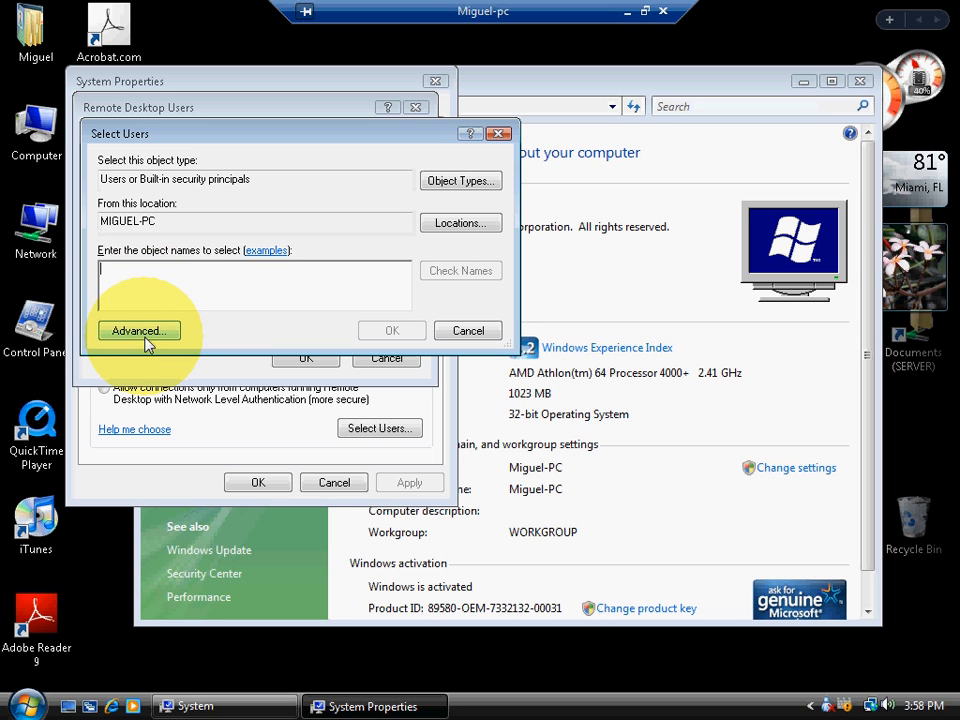
{"action": "mouse_move", "coordinate": [148, 344]}
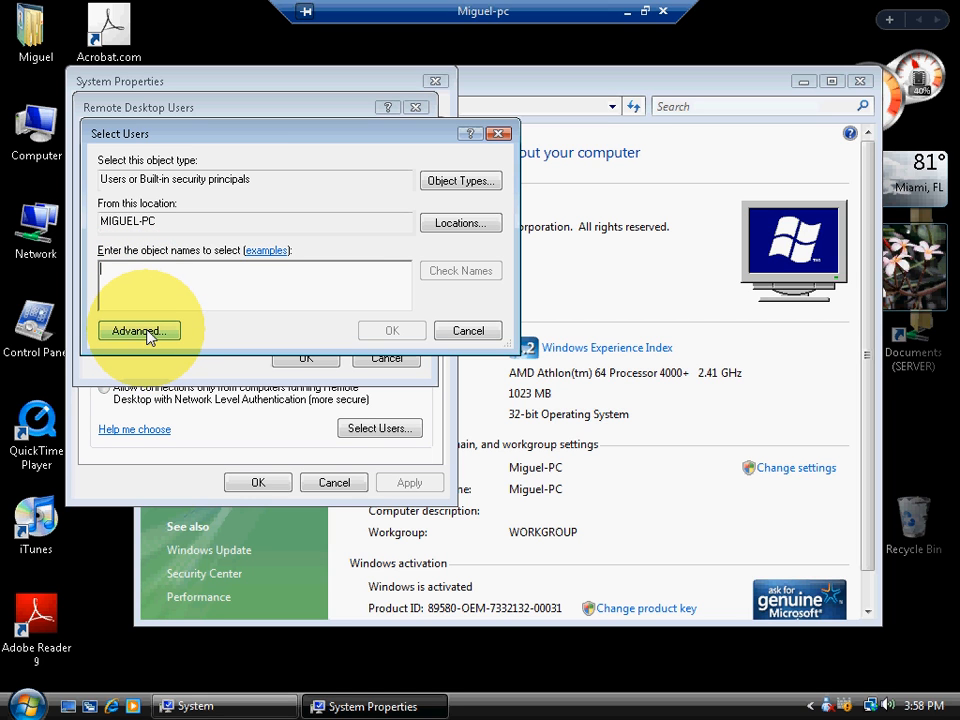
{"action": "left_click", "coordinate": [138, 332]}
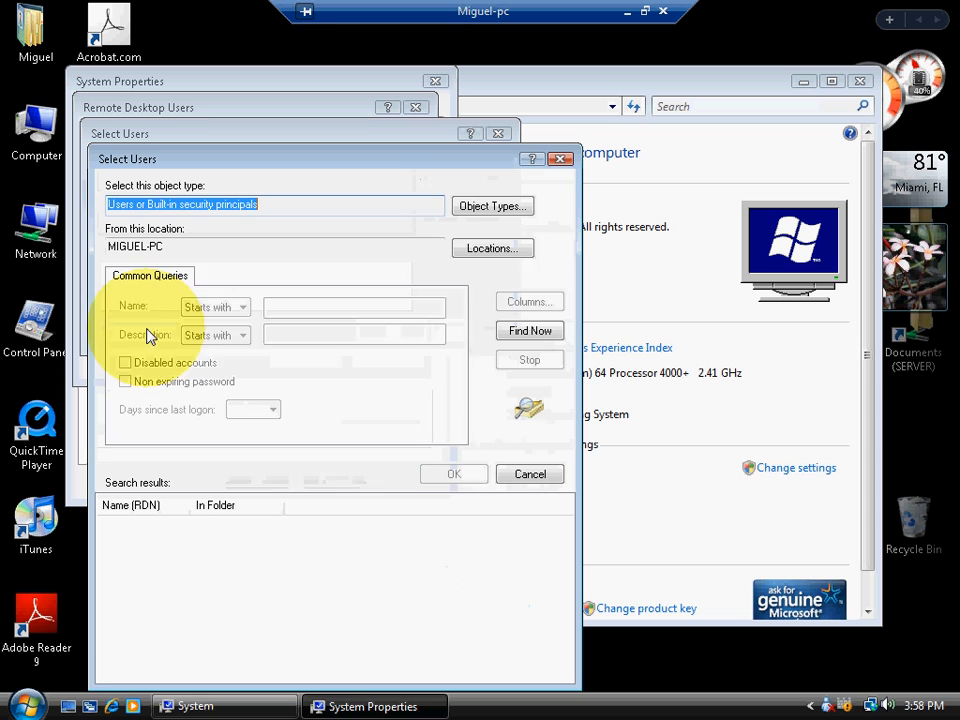
{"action": "left_click", "coordinate": [528, 330]}
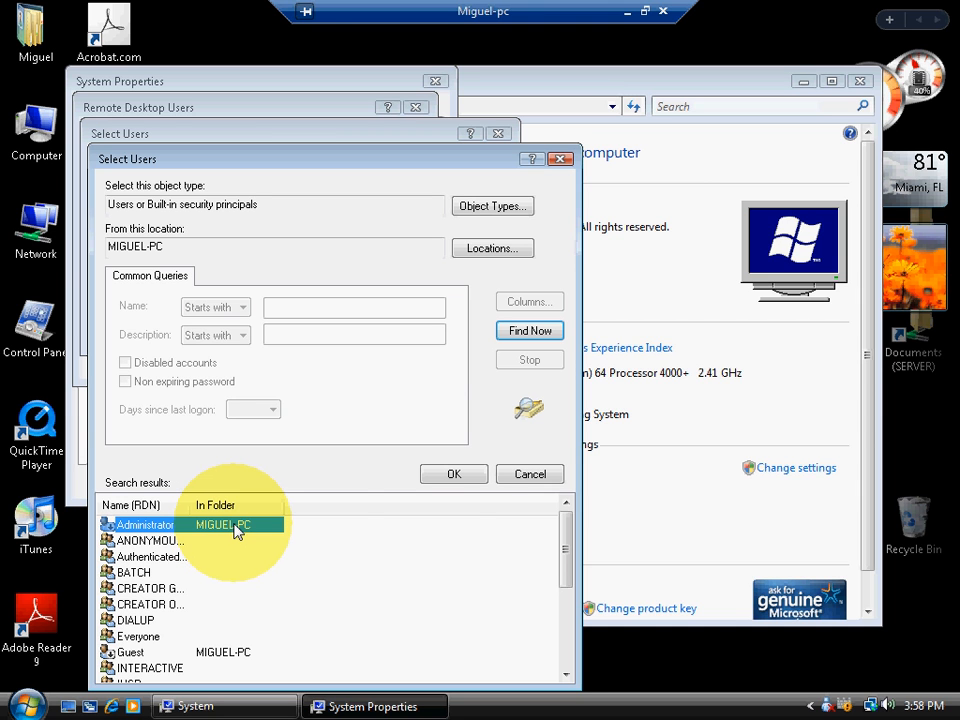
{"action": "left_click", "coordinate": [454, 474]}
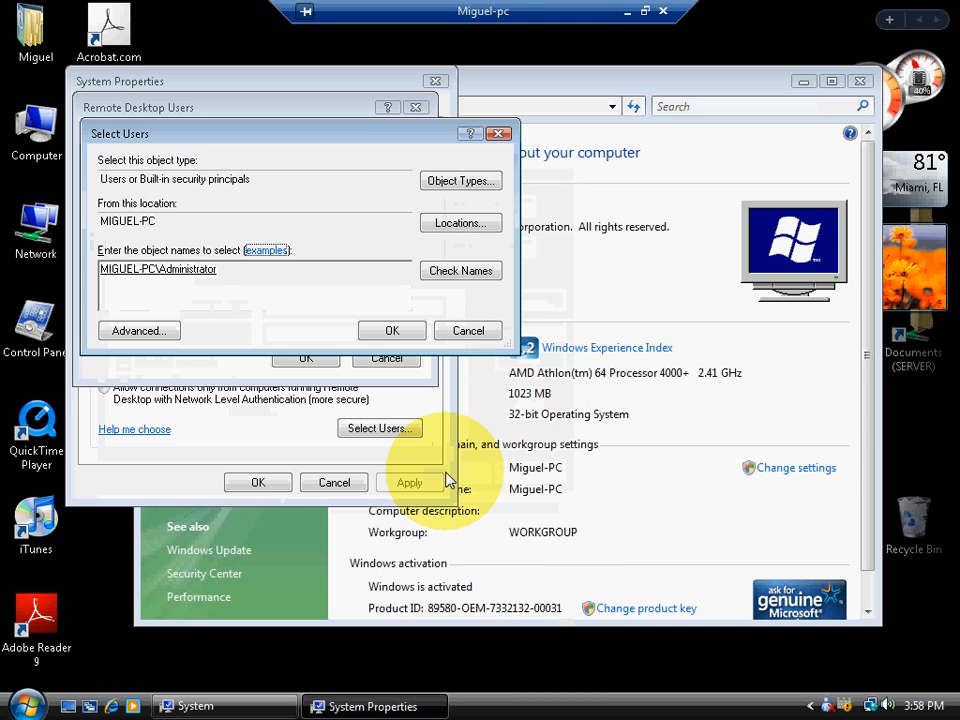
{"action": "left_click", "coordinate": [392, 330]}
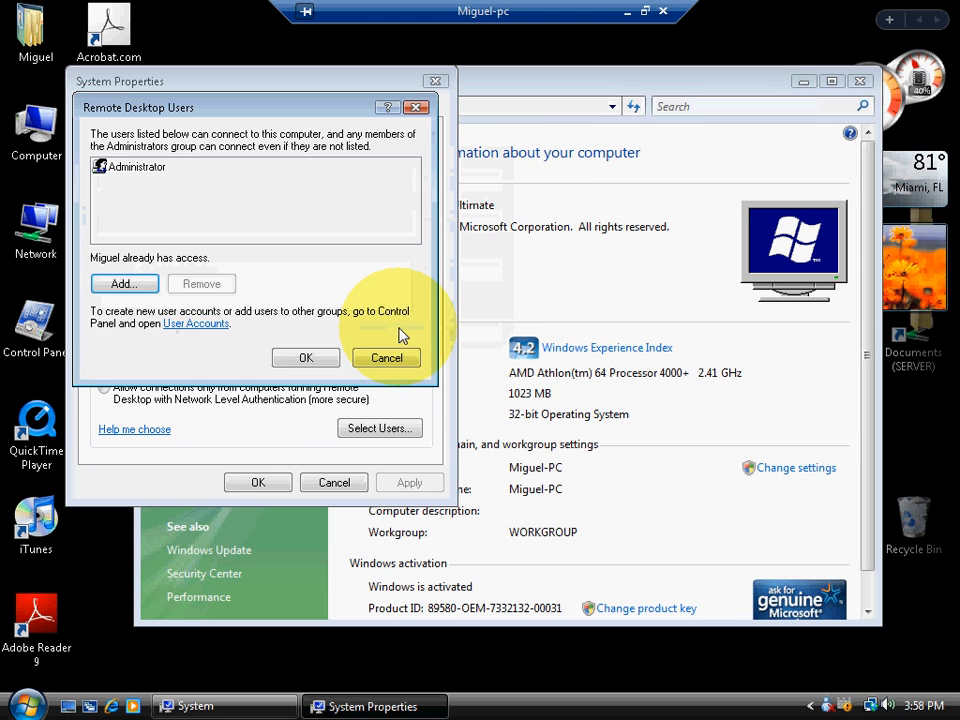
{"action": "left_click", "coordinate": [388, 358]}
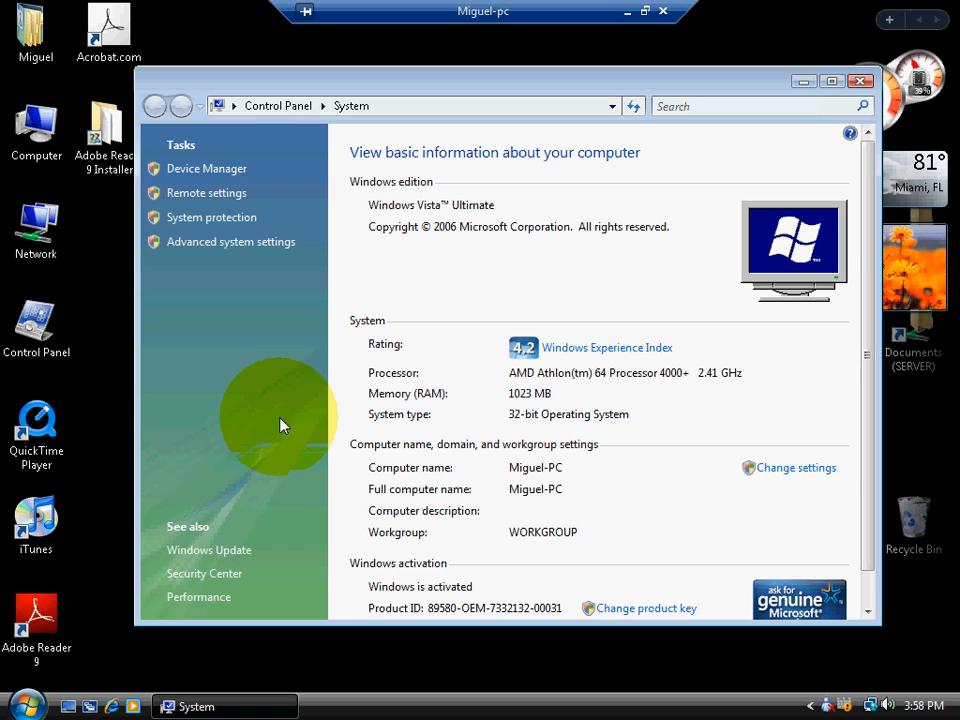
{"action": "mouse_move", "coordinate": [220, 324]}
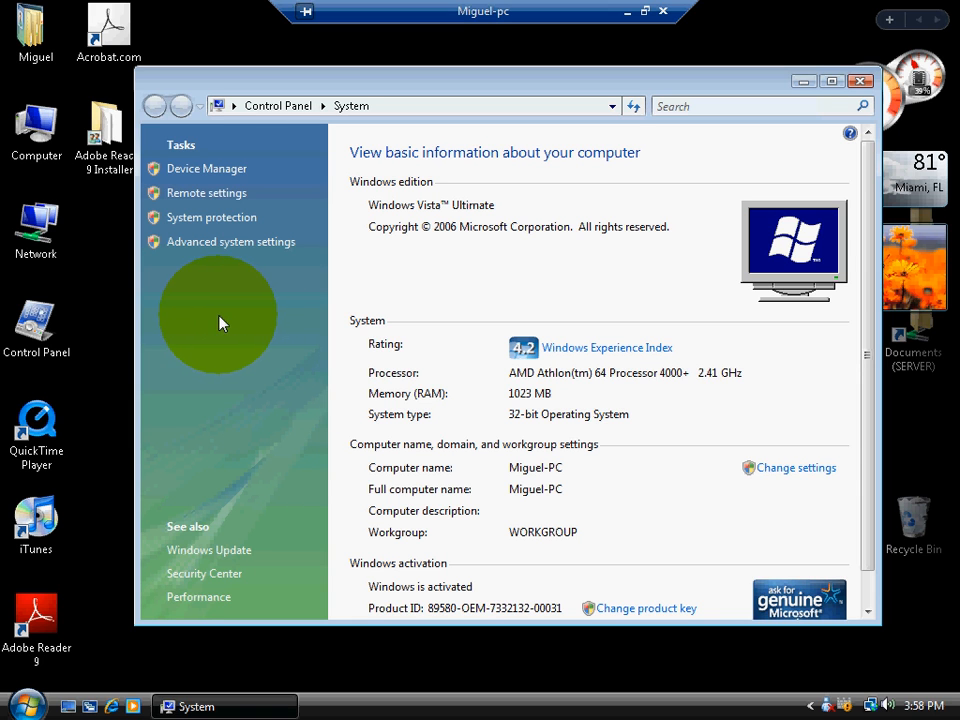
{"action": "mouse_move", "coordinate": [196, 244]}
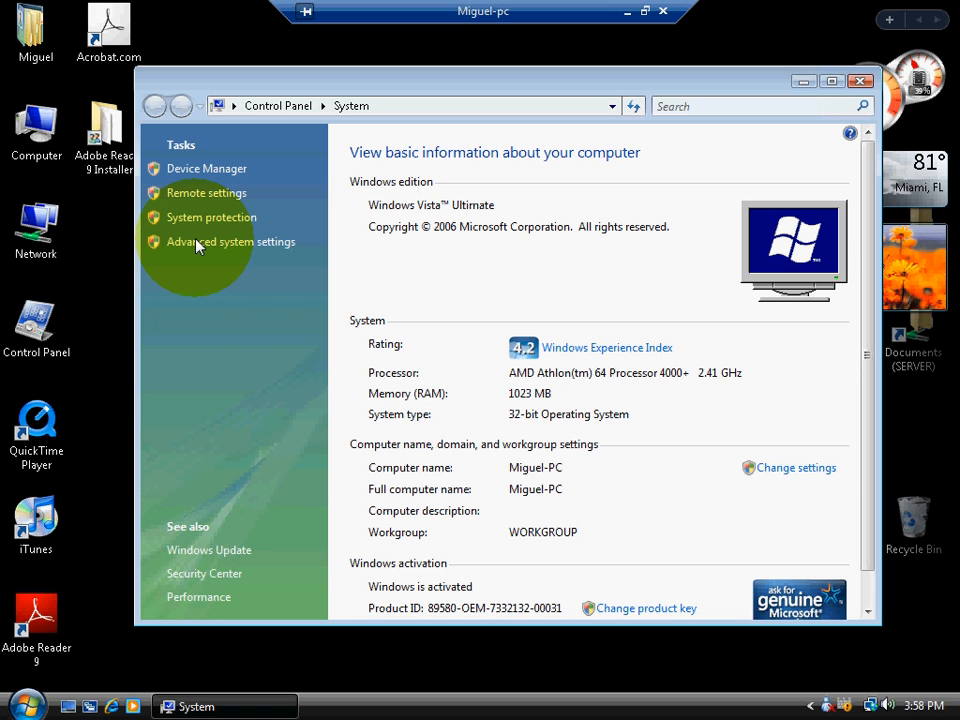
{"action": "mouse_move", "coordinate": [230, 248]}
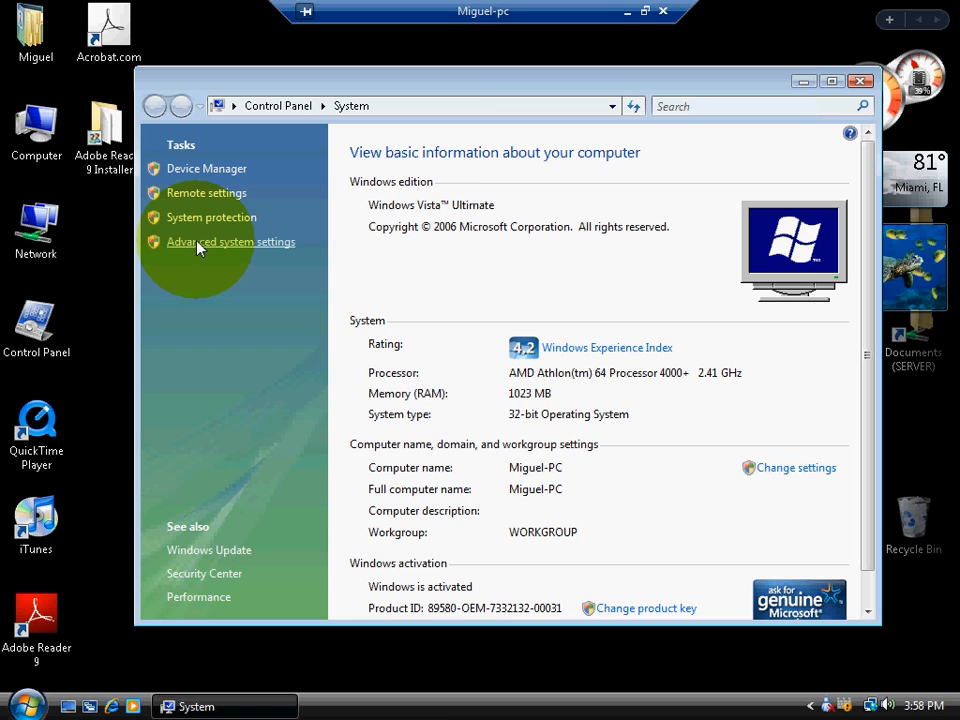
Step: Show the Computer Name details: full name Miguel-PC in workgroup WORKGROUP
{"action": "left_click", "coordinate": [230, 242]}
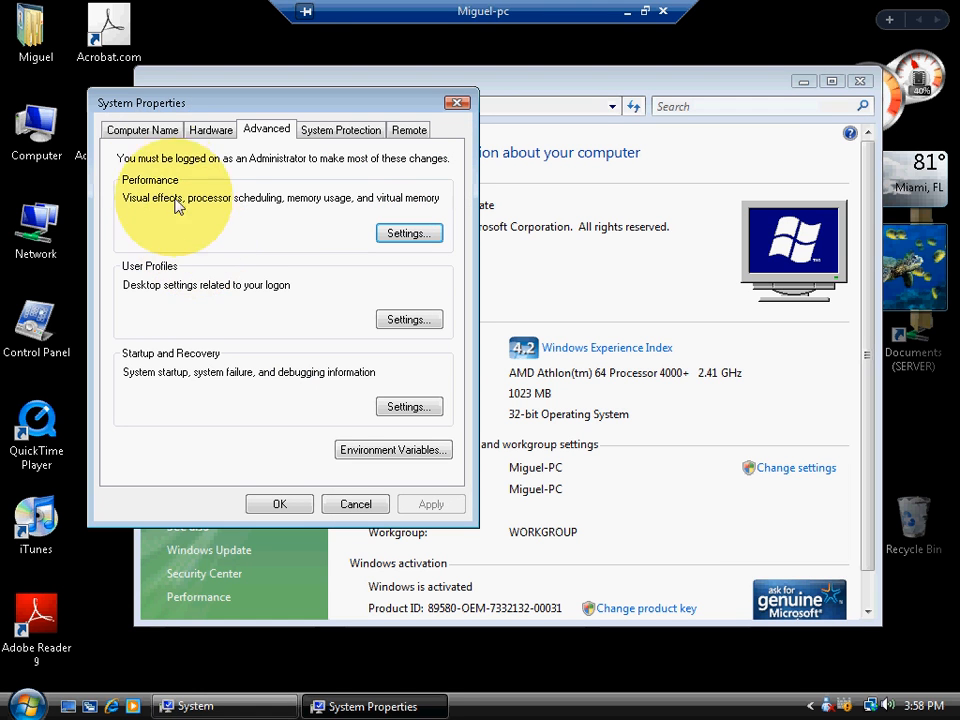
{"action": "left_click", "coordinate": [142, 128]}
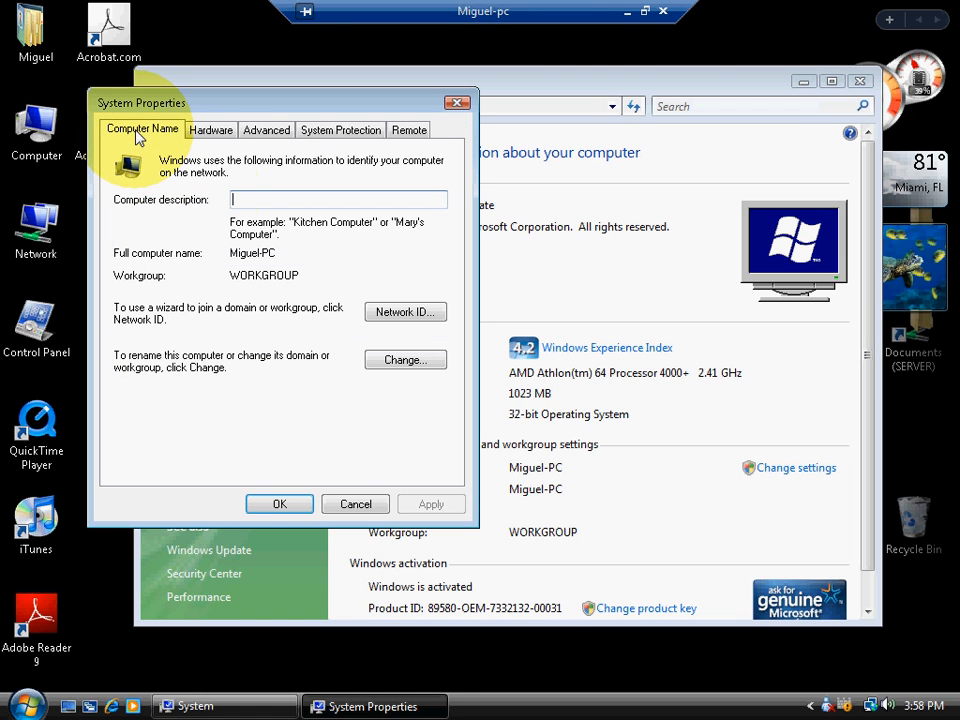
{"action": "mouse_move", "coordinate": [236, 262]}
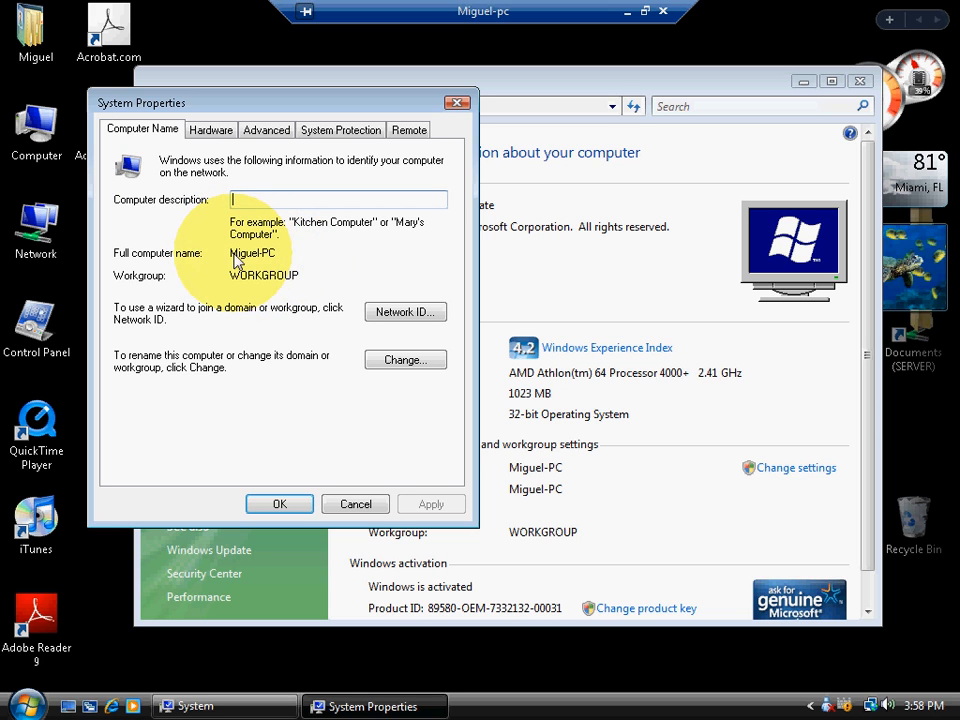
{"action": "mouse_move", "coordinate": [280, 264]}
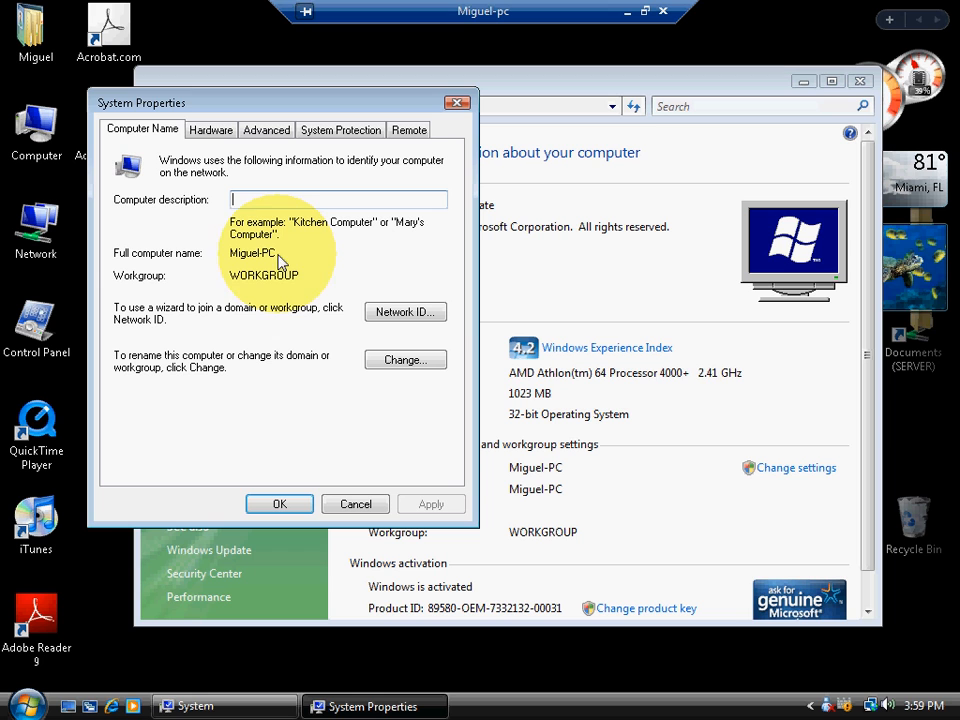
{"action": "mouse_move", "coordinate": [278, 256]}
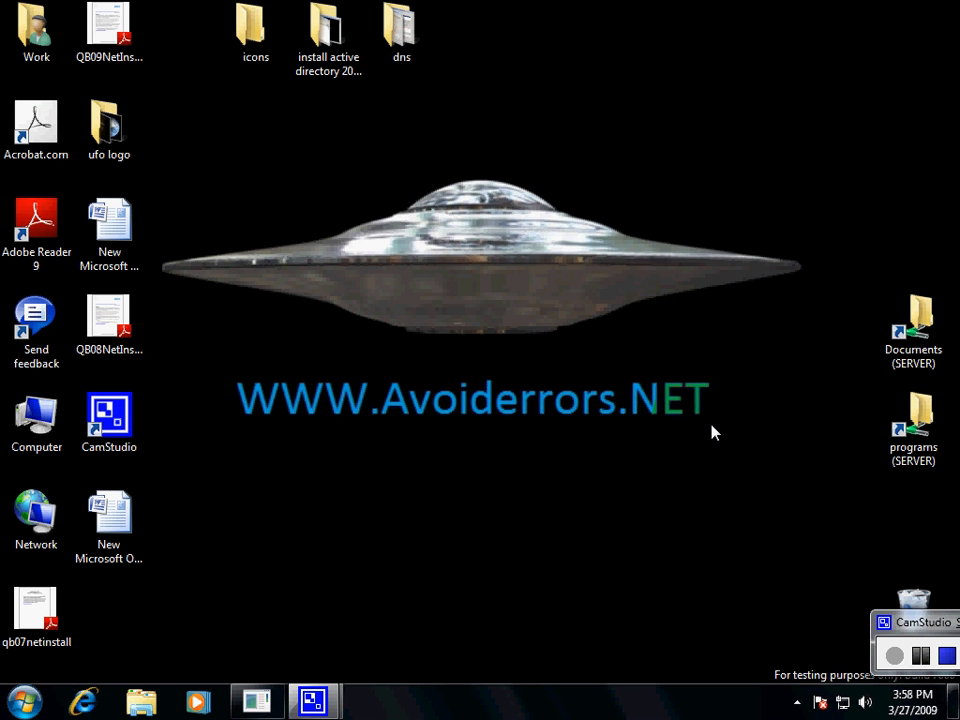
{"action": "mouse_move", "coordinate": [584, 480]}
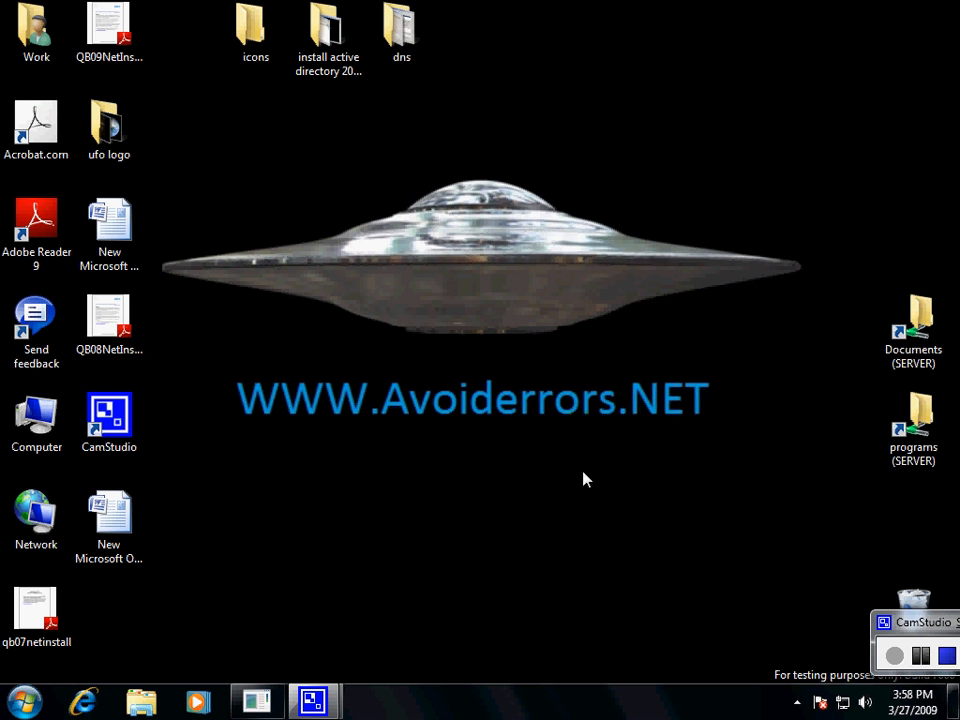
Step: Start Remote Desktop Connection from Accessories under All Programs on the Windows 7 client
{"action": "left_click", "coordinate": [18, 700]}
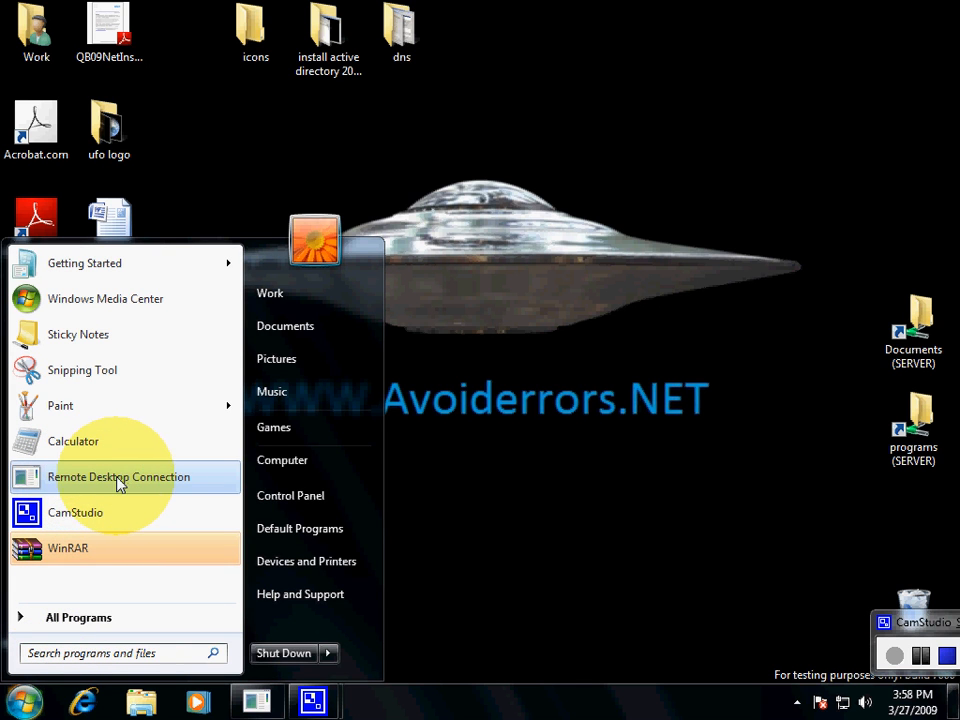
{"action": "mouse_move", "coordinate": [78, 616]}
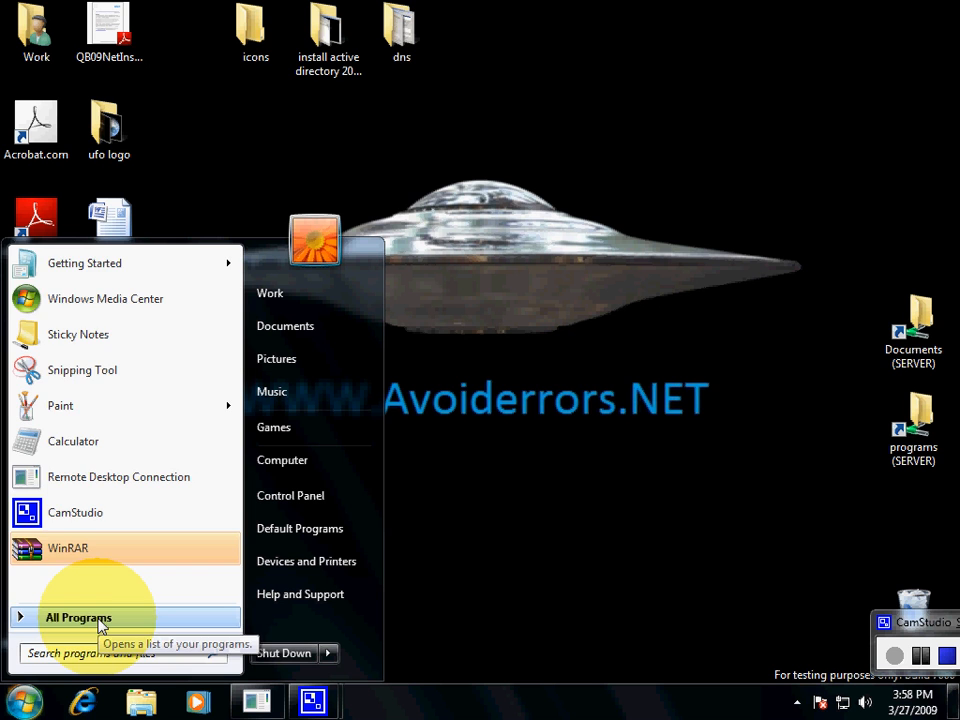
{"action": "left_click", "coordinate": [78, 616]}
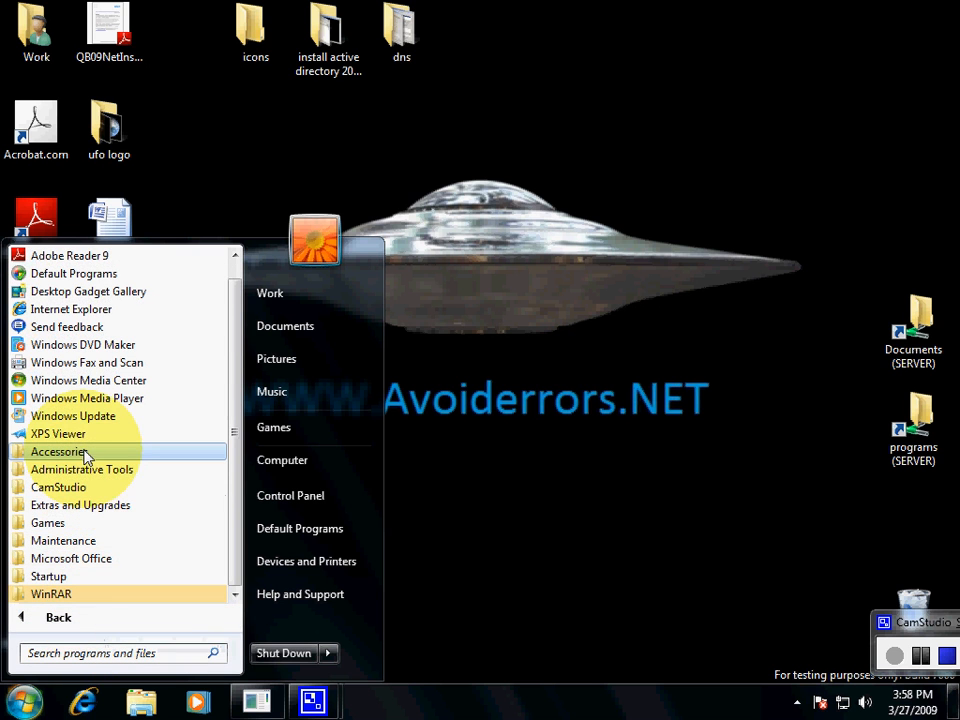
{"action": "left_click", "coordinate": [56, 452]}
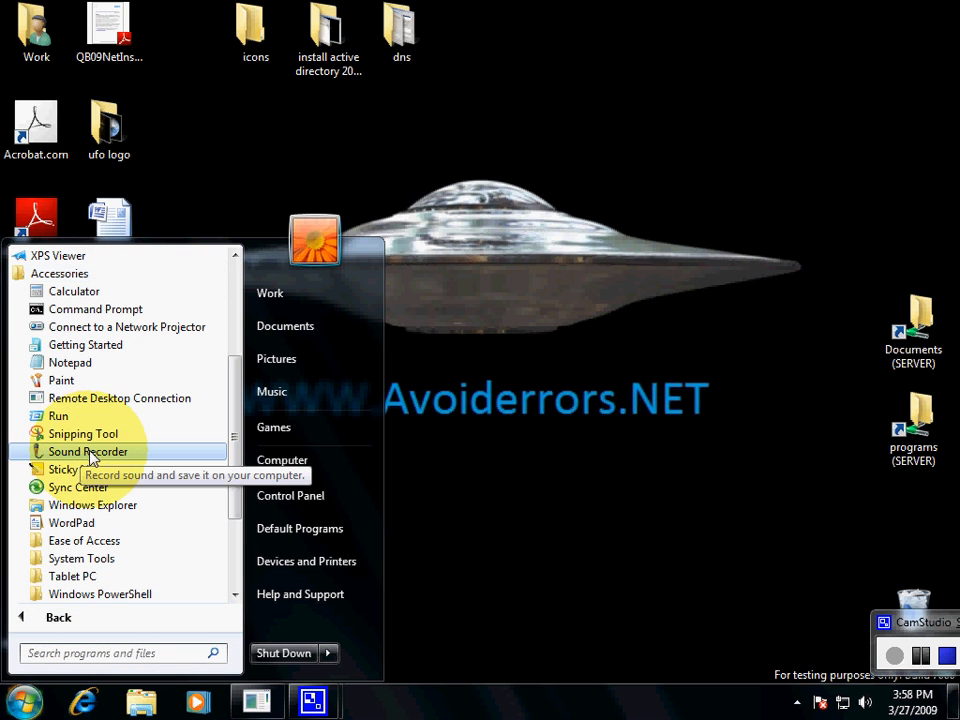
{"action": "left_click", "coordinate": [120, 398]}
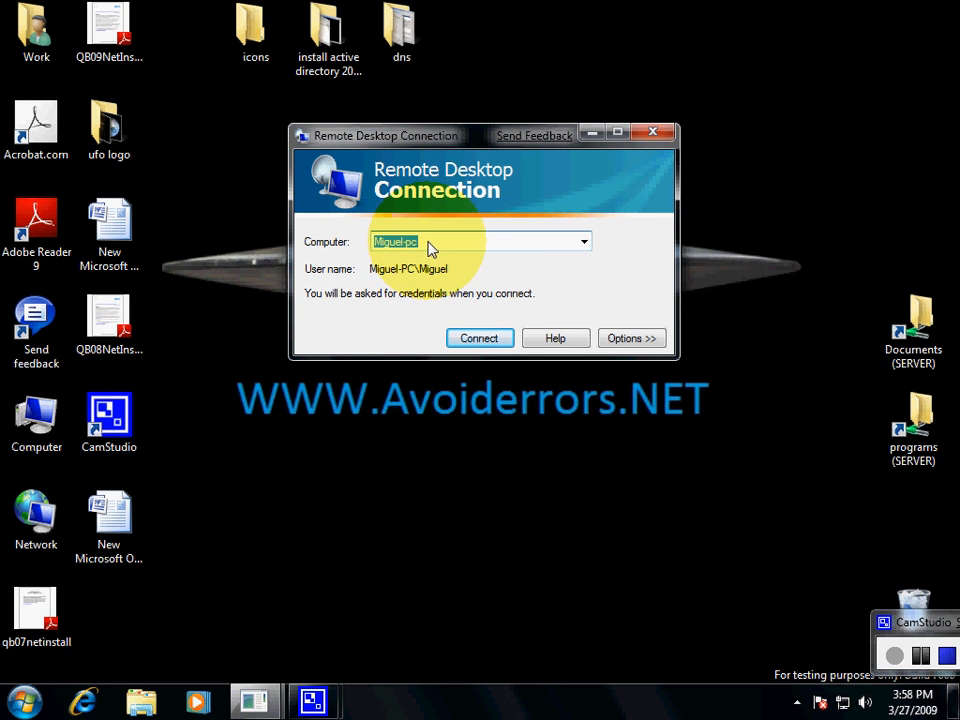
Step: Connect to Miguel-pc and supply the Miguel account password in Windows Security
{"action": "left_click", "coordinate": [478, 338]}
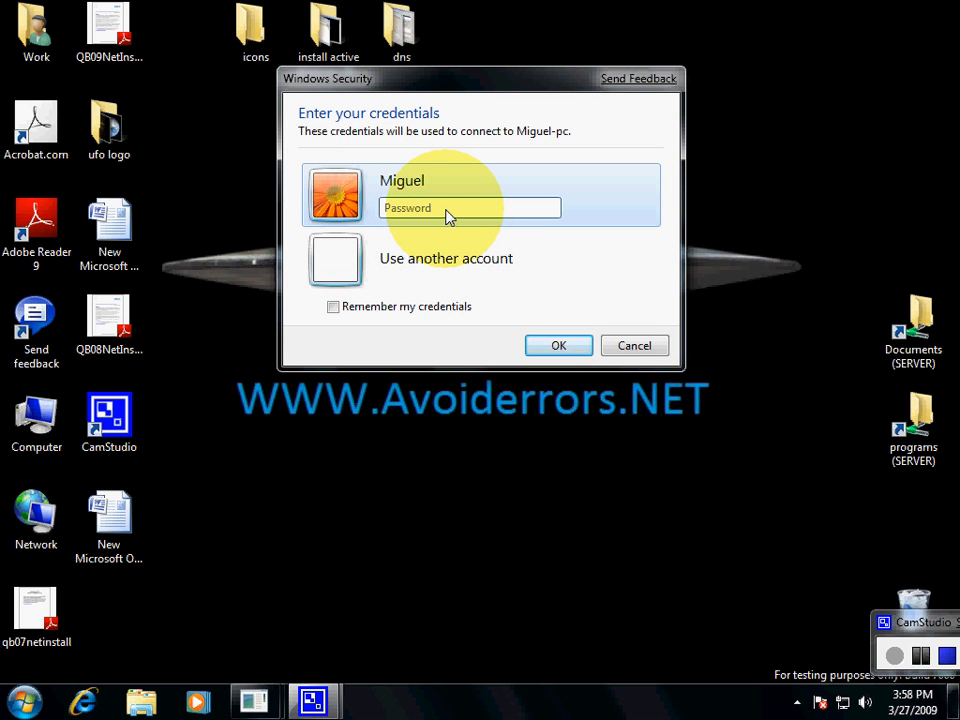
{"action": "type", "text": "•••"}
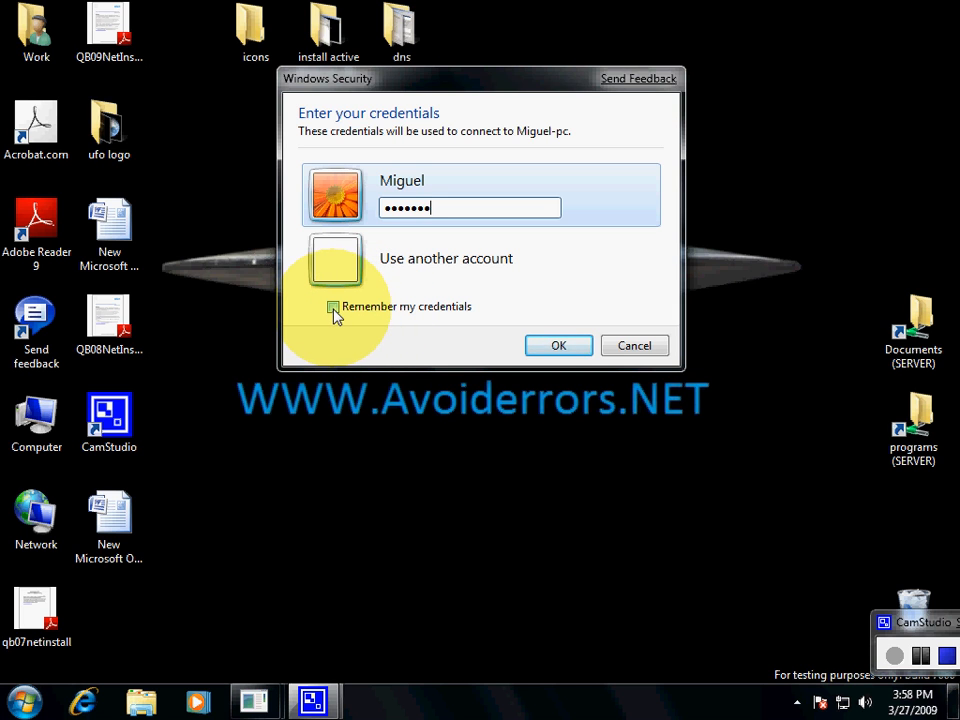
{"action": "left_click", "coordinate": [560, 344]}
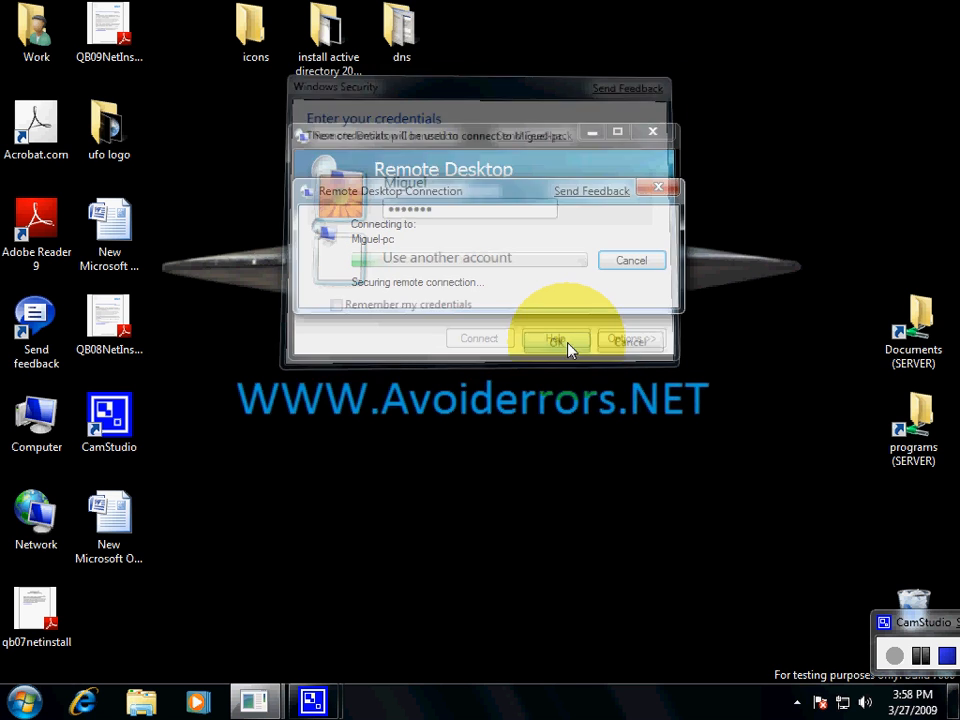
Step: Let the remote session open to Miguel-PC's Vista desktop with the Computer Name page visible
{"action": "left_click", "coordinate": [556, 338]}
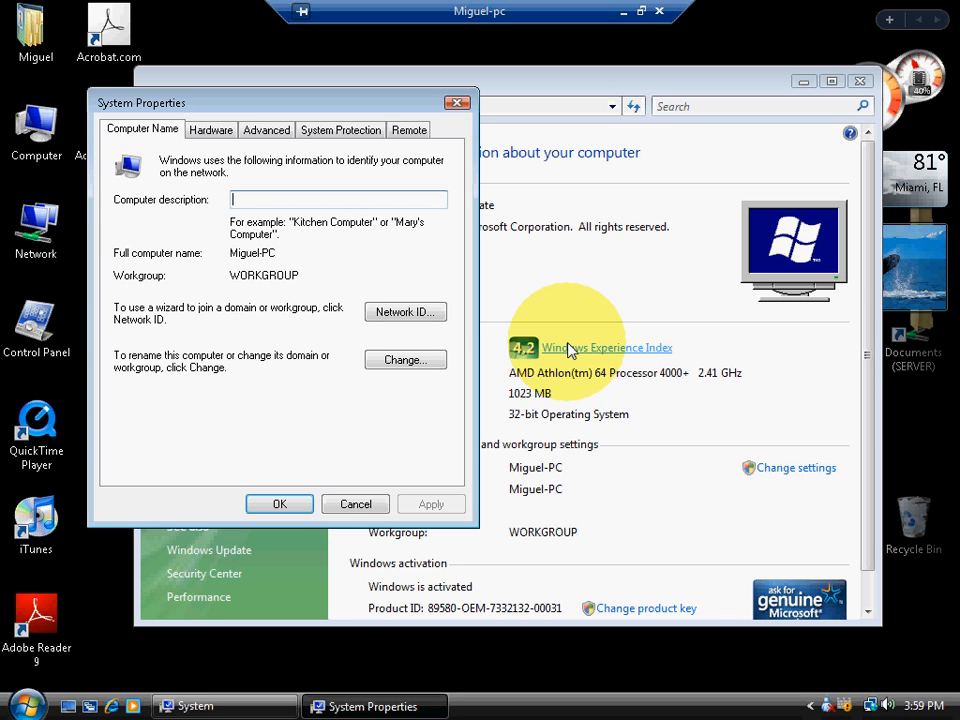
{"action": "mouse_move", "coordinate": [304, 530]}
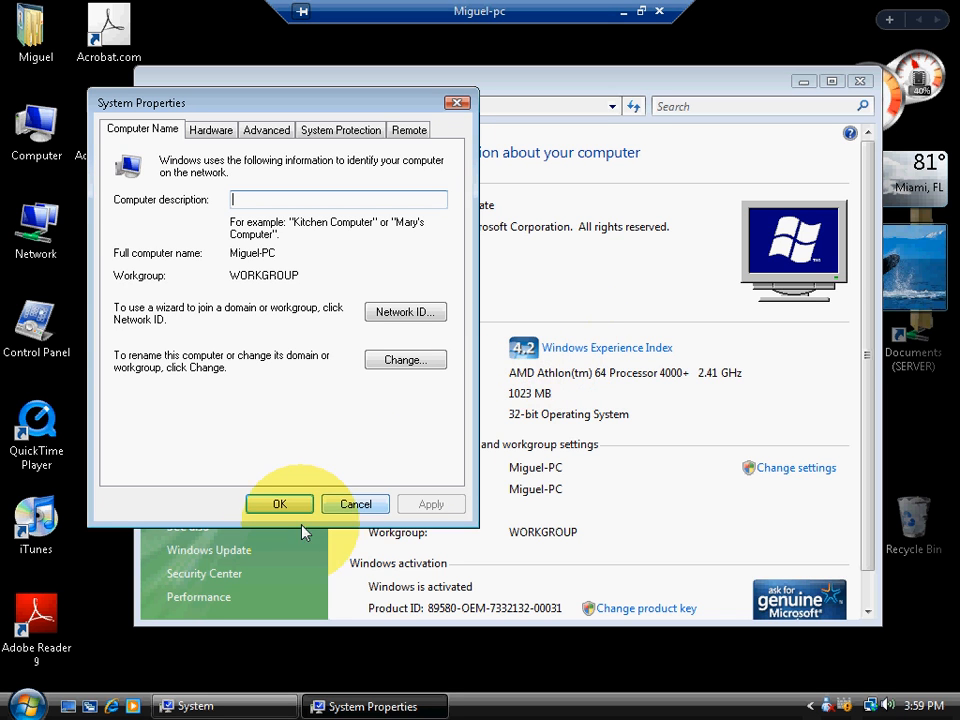